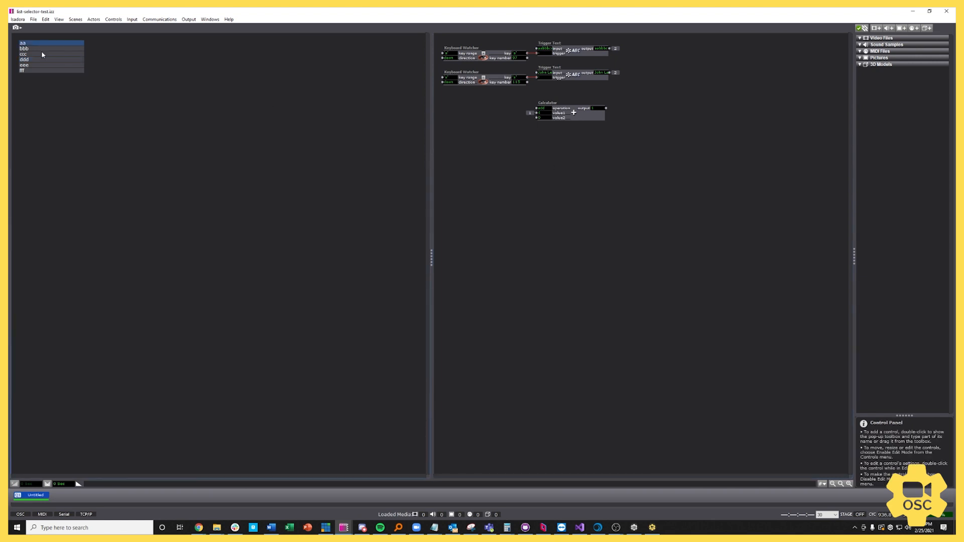
Select several letter entries in the test list, including fff, watching the highlight move
{"action": "left_click", "coordinate": [25, 49]}
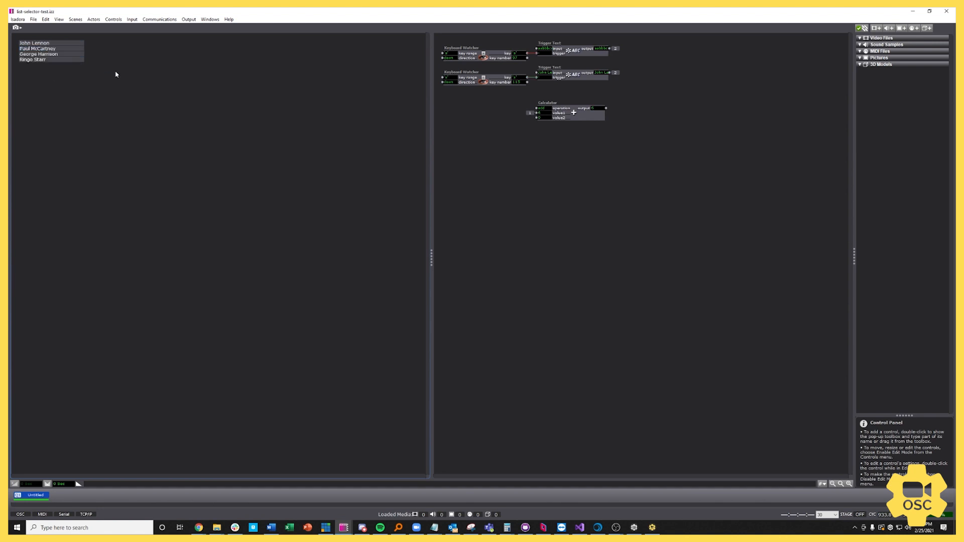
{"action": "left_click", "coordinate": [31, 42]}
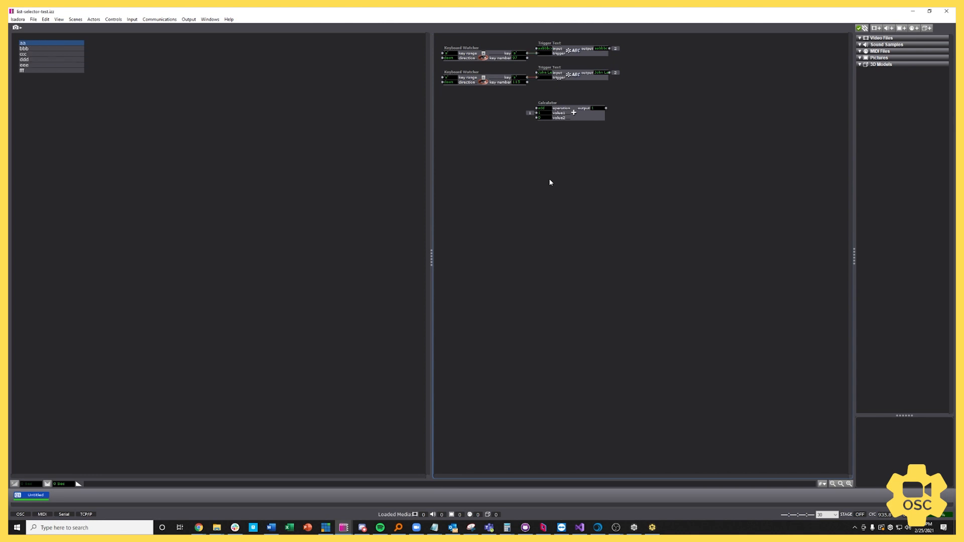
{"action": "mouse_move", "coordinate": [147, 106]}
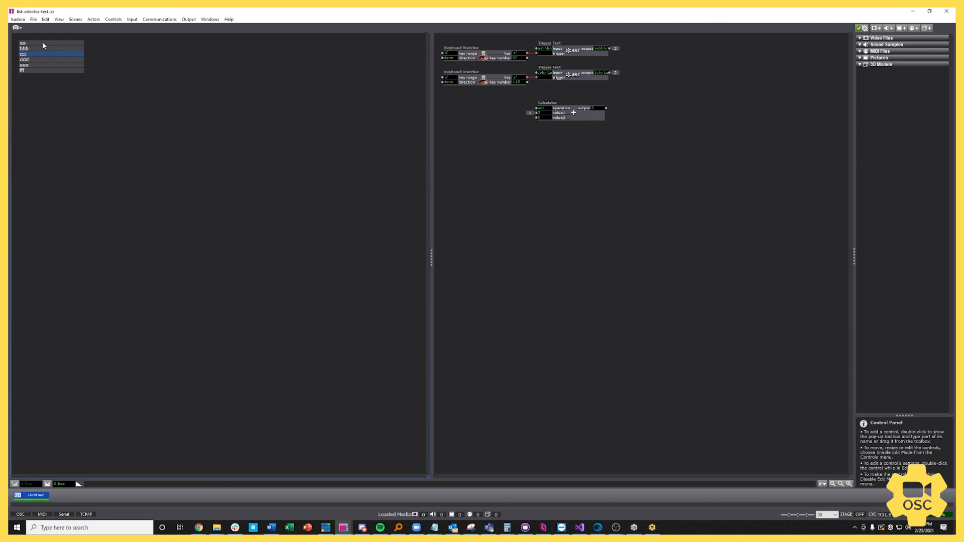
{"action": "left_click", "coordinate": [41, 71]}
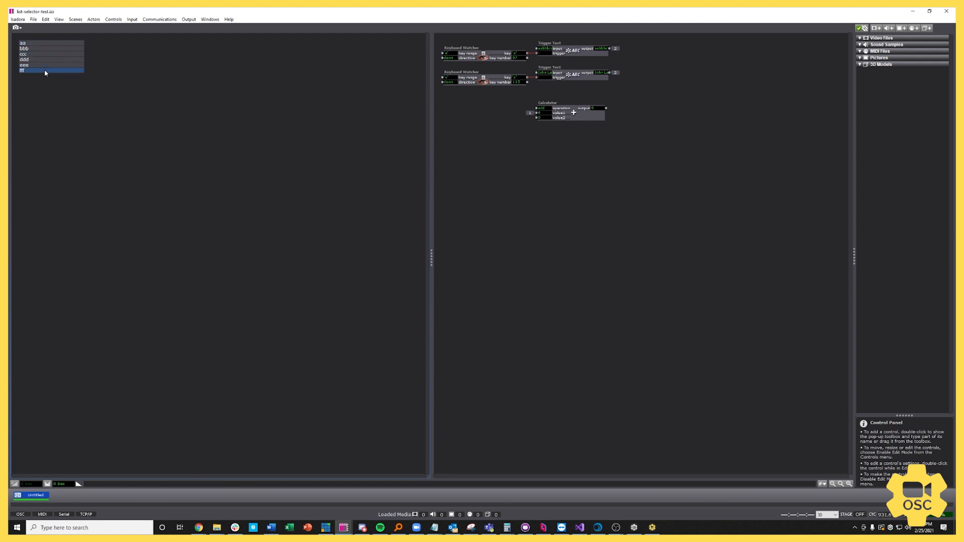
{"action": "mouse_move", "coordinate": [60, 71]}
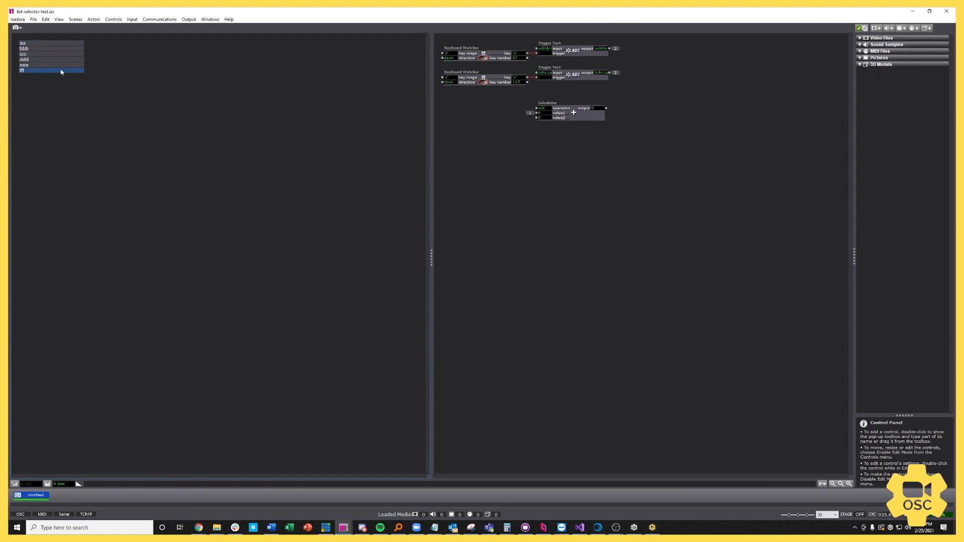
{"action": "left_click", "coordinate": [30, 59]}
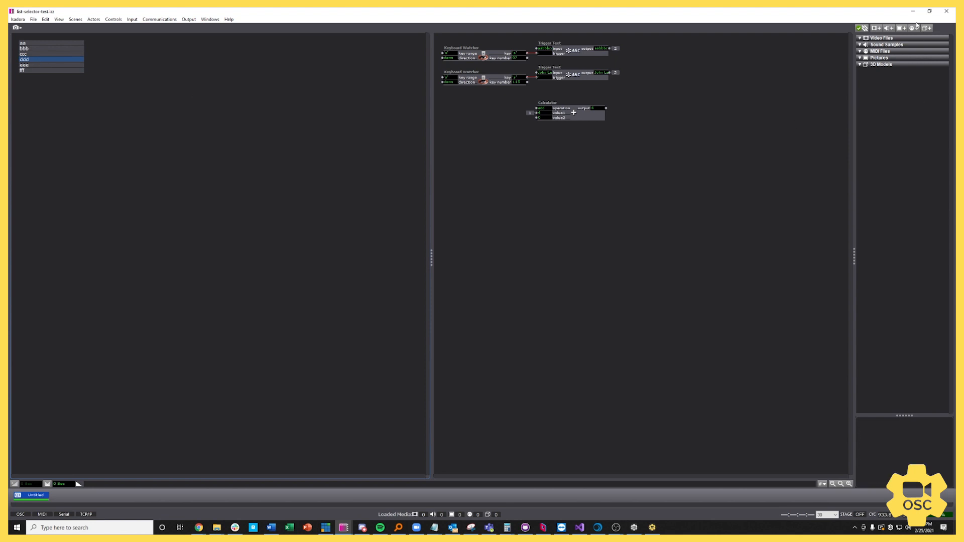
{"action": "mouse_move", "coordinate": [912, 11]}
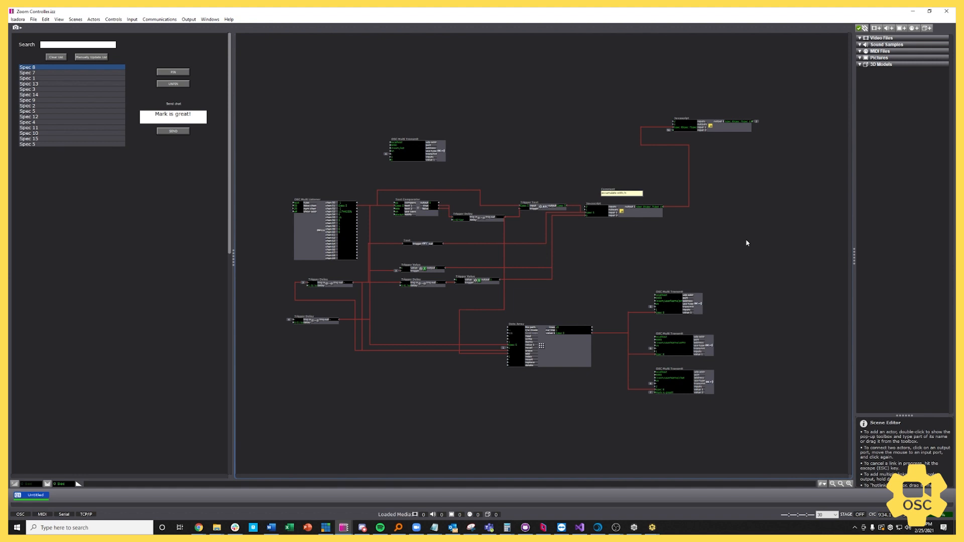
{"action": "mouse_move", "coordinate": [745, 243]}
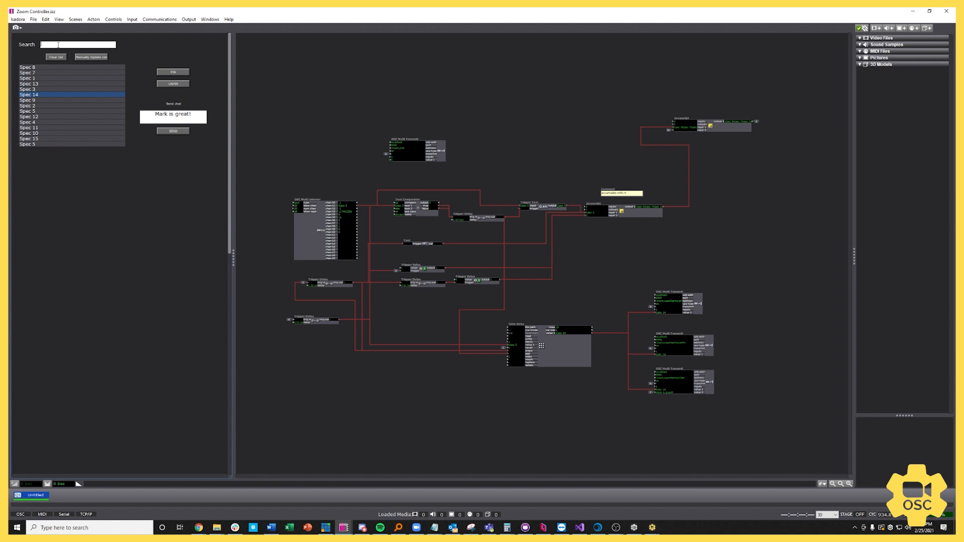
Type 5 in the Zoom Controller Search field and pick a participant from the list
{"action": "type", "text": "5"}
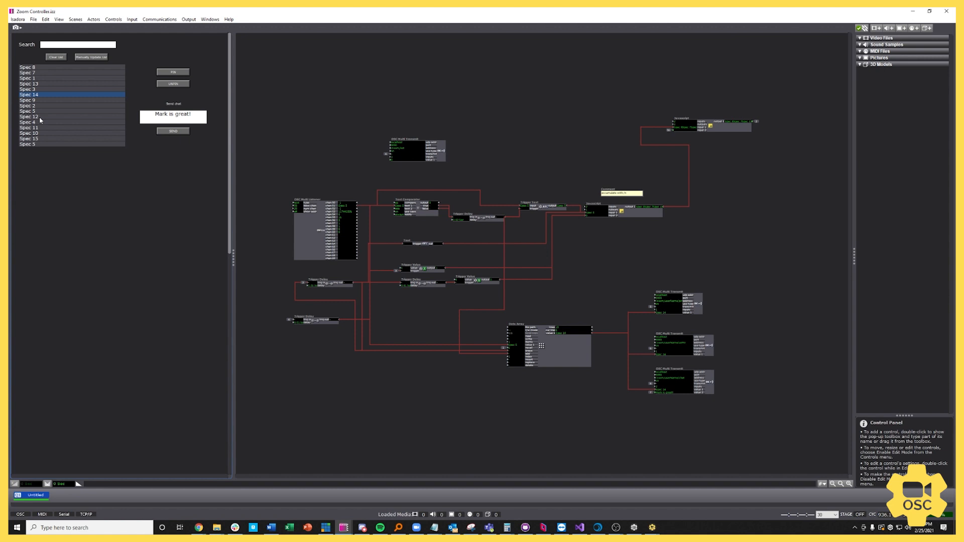
{"action": "left_click", "coordinate": [28, 117]}
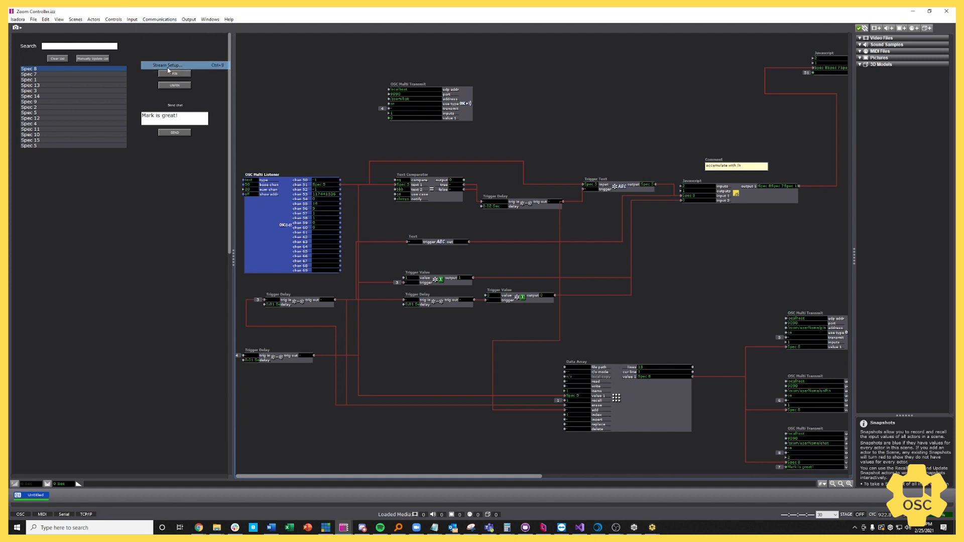
{"action": "left_click", "coordinate": [174, 66]}
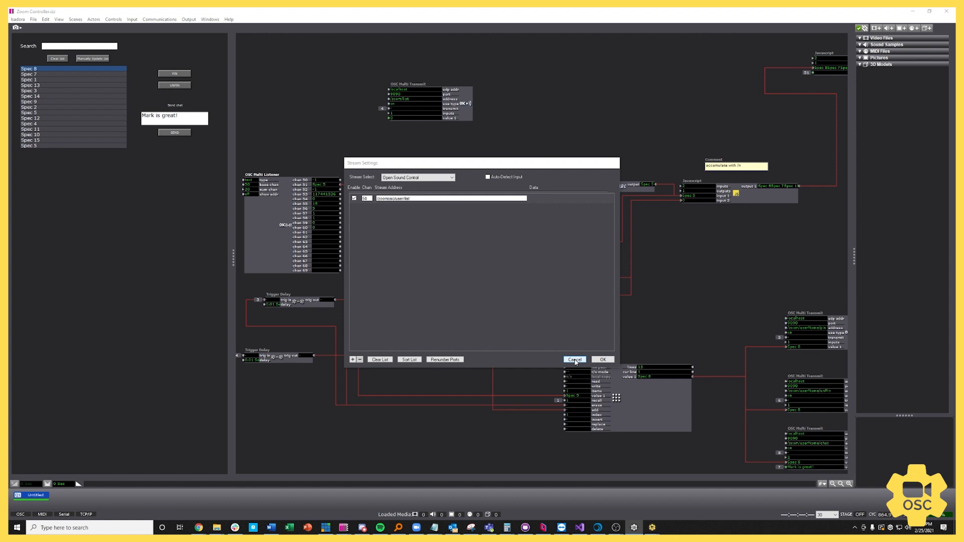
{"action": "left_click", "coordinate": [574, 359]}
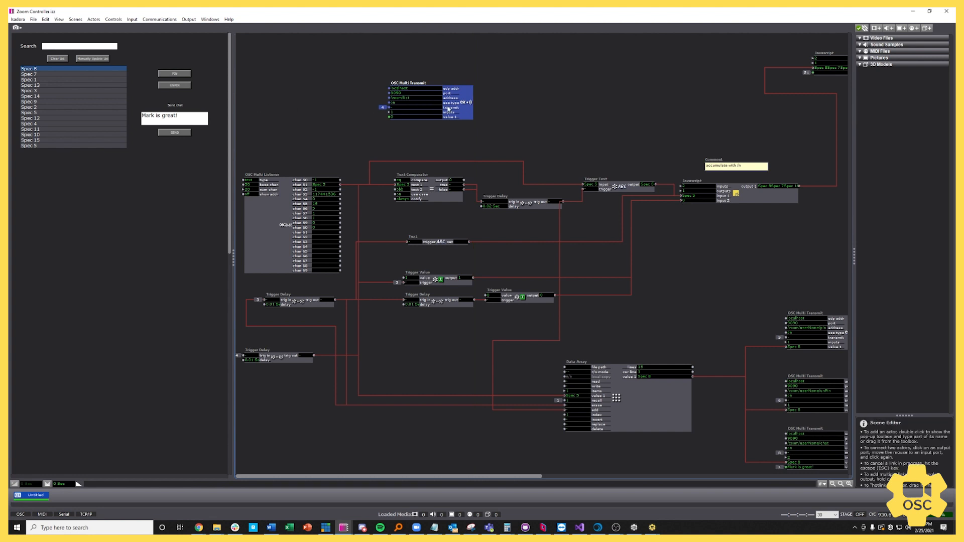
{"action": "mouse_move", "coordinate": [629, 93]}
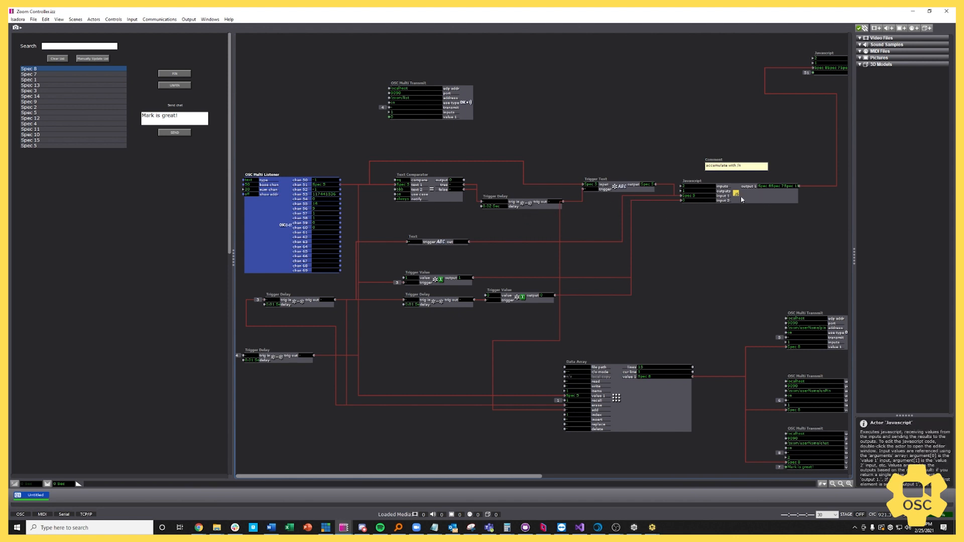
{"action": "left_click", "coordinate": [737, 197]}
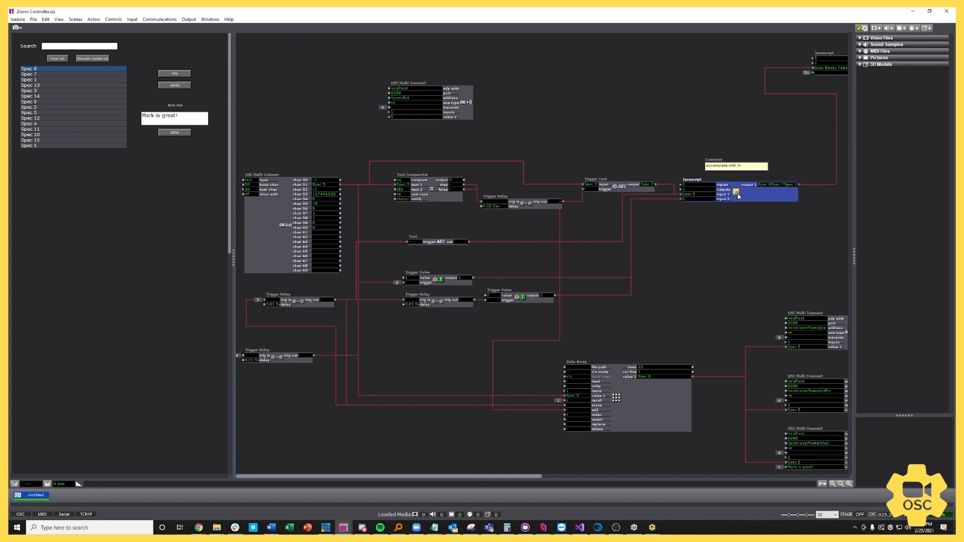
{"action": "double_click", "coordinate": [737, 192]}
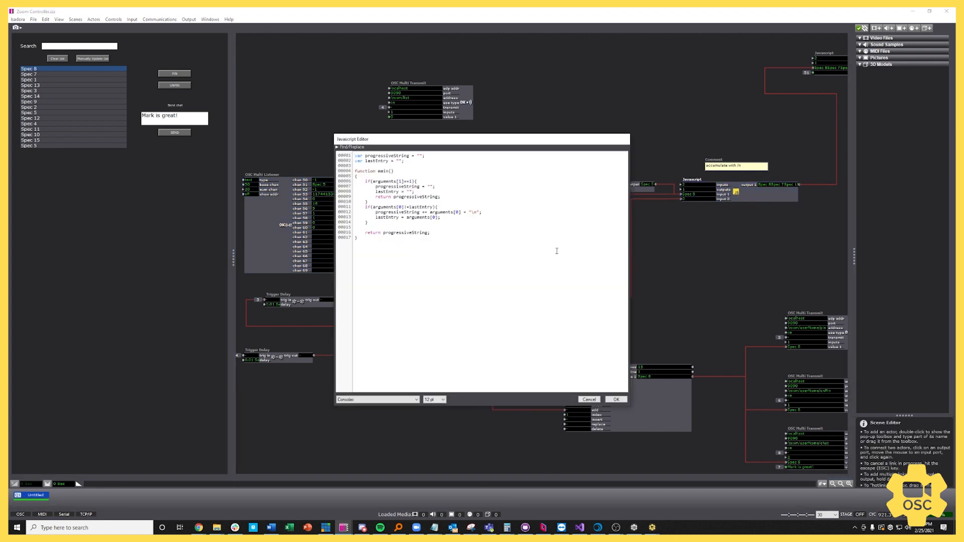
{"action": "mouse_move", "coordinate": [528, 237]}
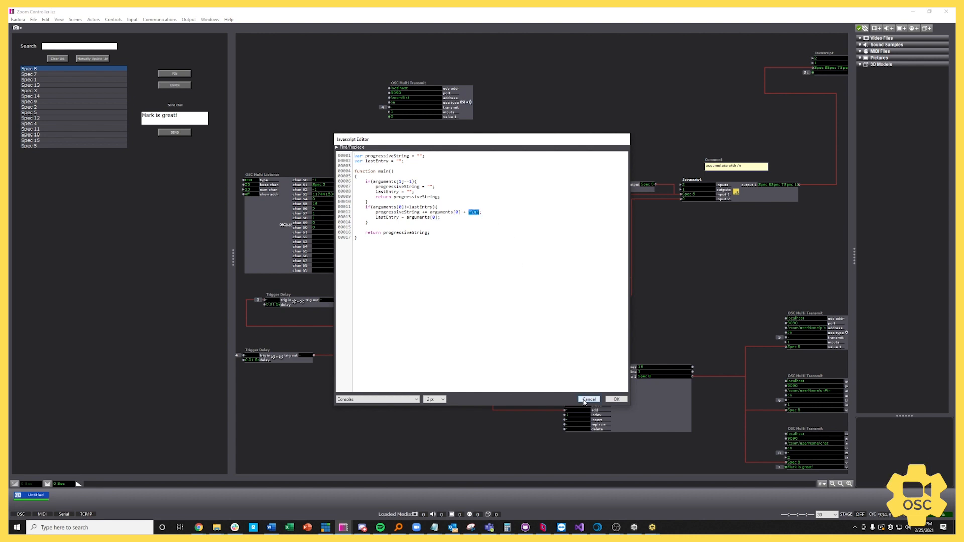
{"action": "left_click", "coordinate": [589, 399]}
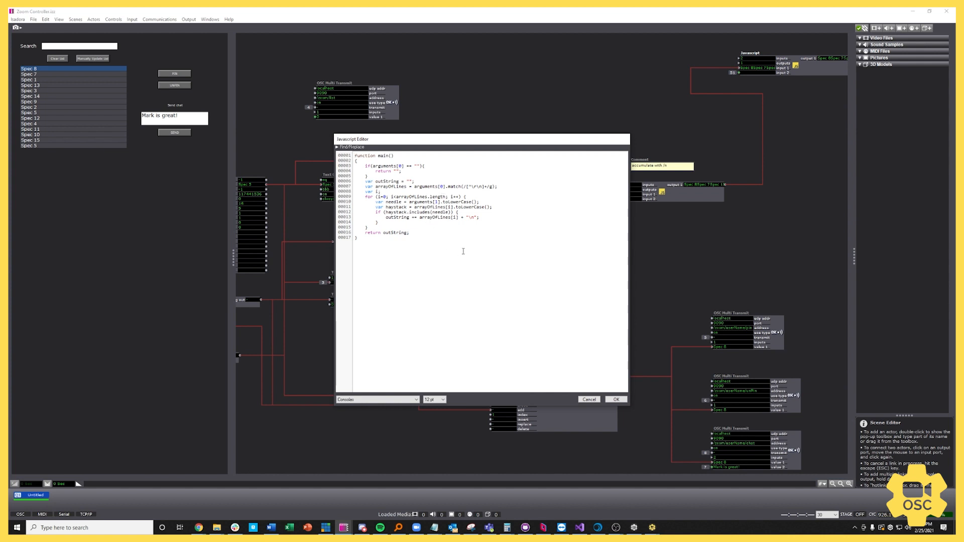
{"action": "mouse_move", "coordinate": [503, 211]}
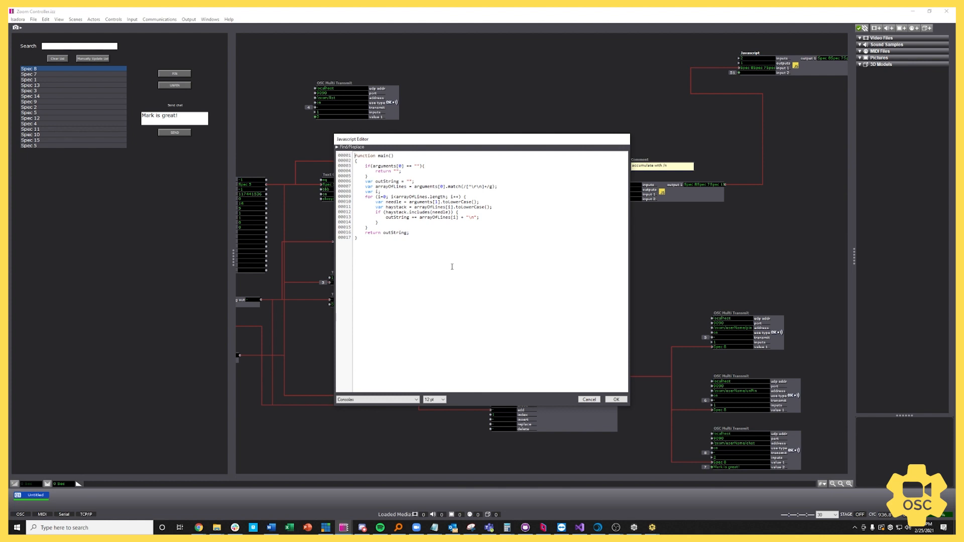
{"action": "mouse_move", "coordinate": [510, 284]}
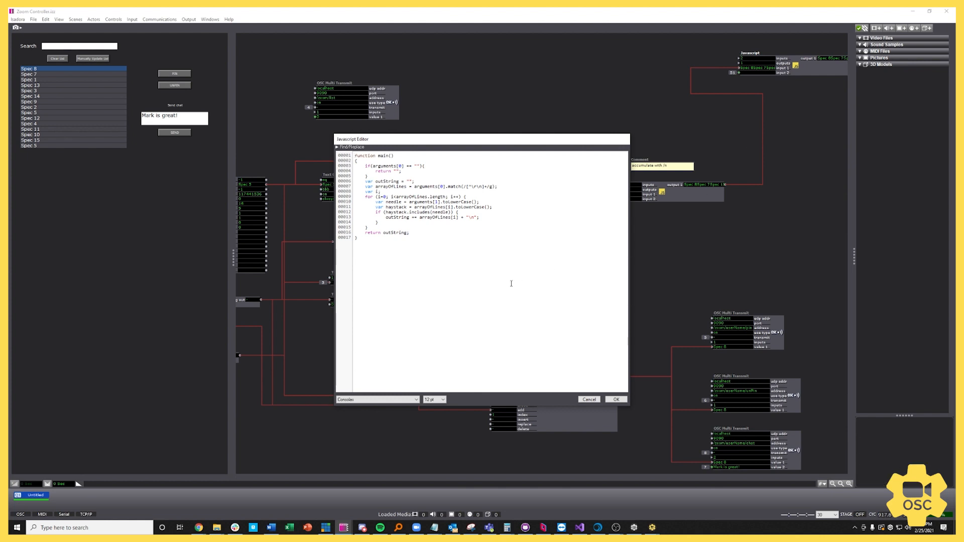
{"action": "left_click", "coordinate": [615, 399]}
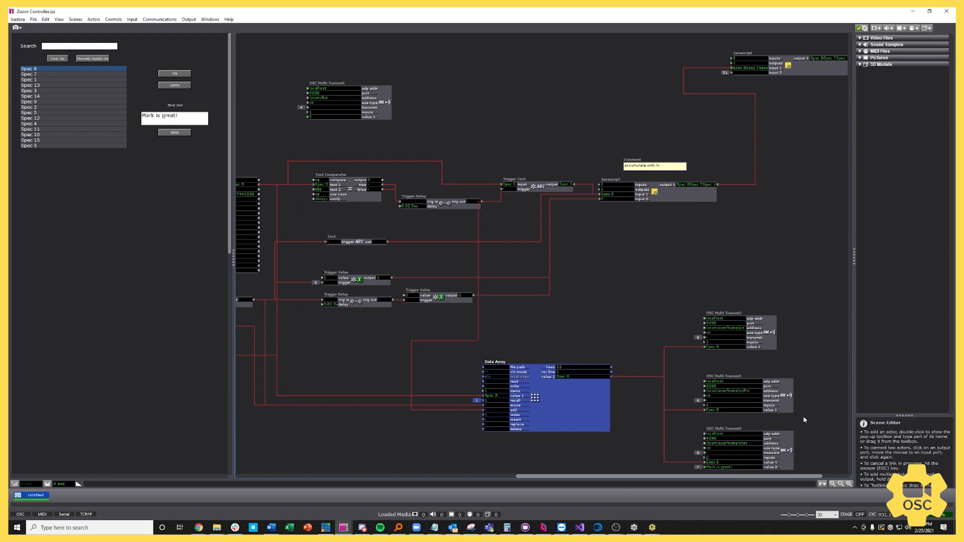
Pick Spec 4 then Spec 1, and type 1 into the search field
{"action": "left_click", "coordinate": [26, 124]}
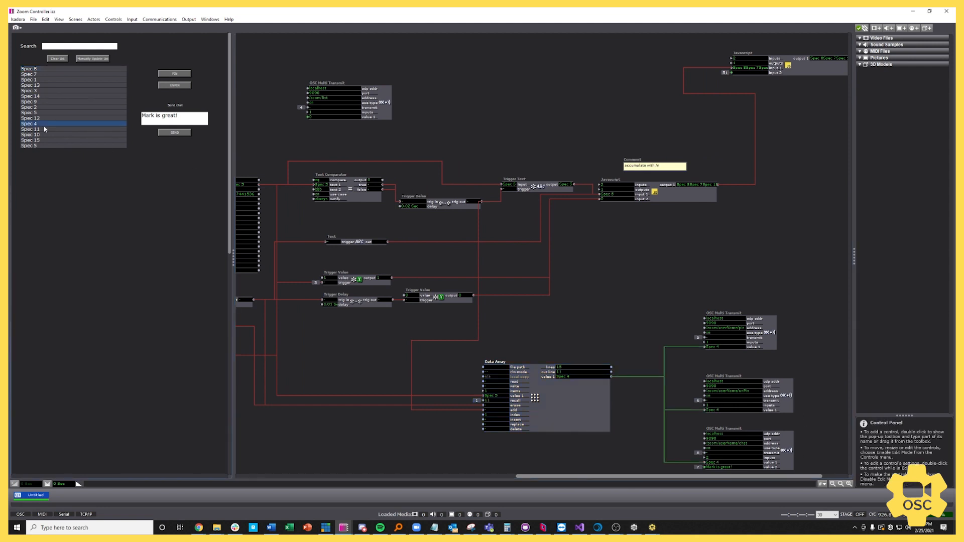
{"action": "left_click", "coordinate": [30, 141]}
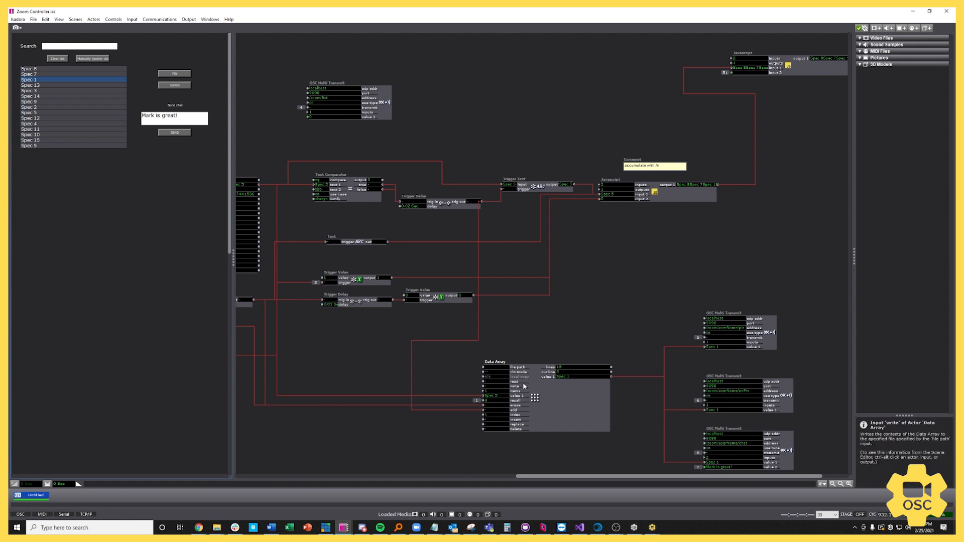
{"action": "mouse_move", "coordinate": [518, 404]}
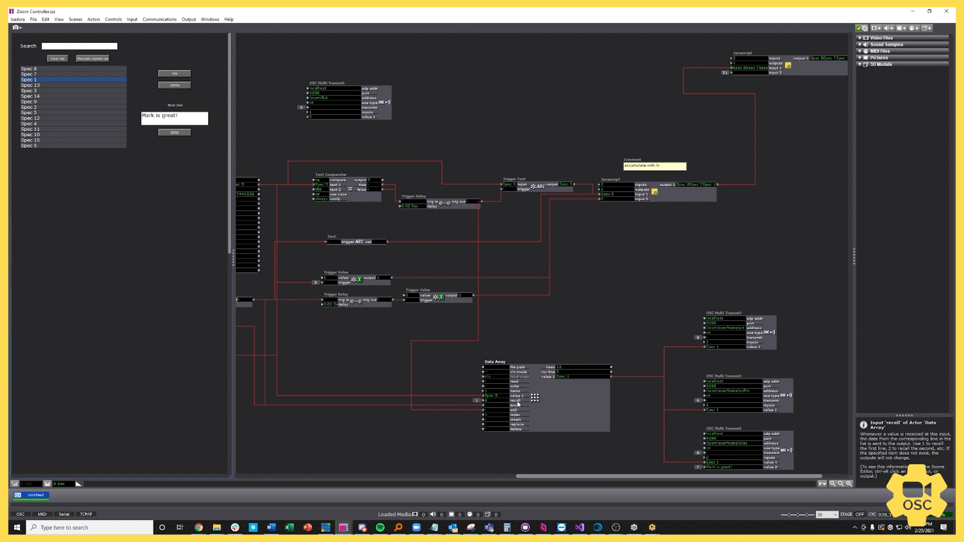
{"action": "mouse_move", "coordinate": [675, 383]}
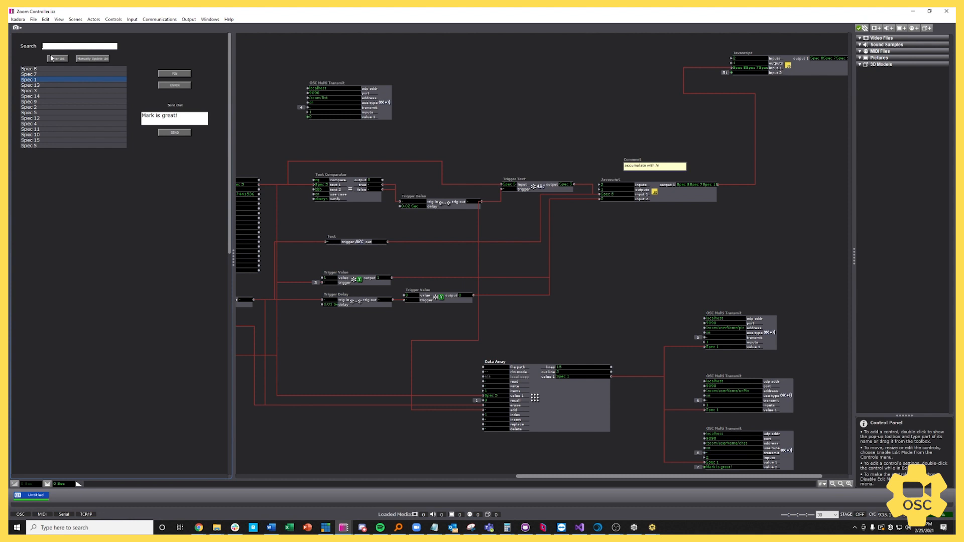
{"action": "type", "text": "1"}
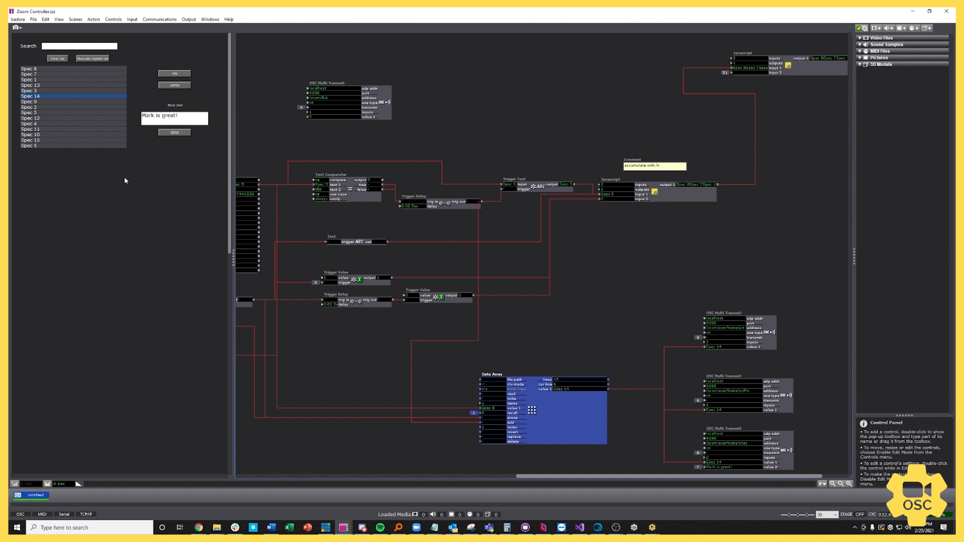
{"action": "mouse_move", "coordinate": [39, 116]}
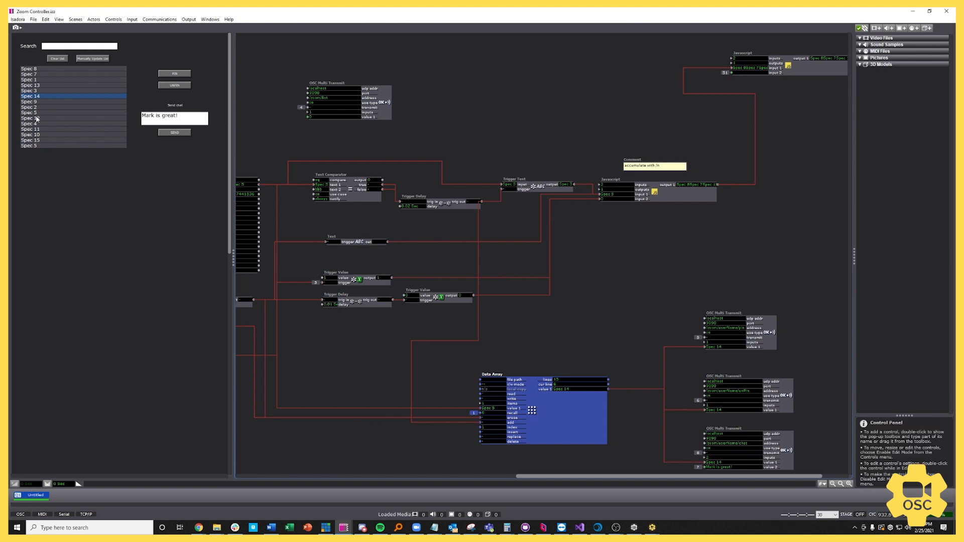
Select Spec 10, 13, 4, 14, 12 and finally Spec 0 from the name list
{"action": "left_click", "coordinate": [28, 139]}
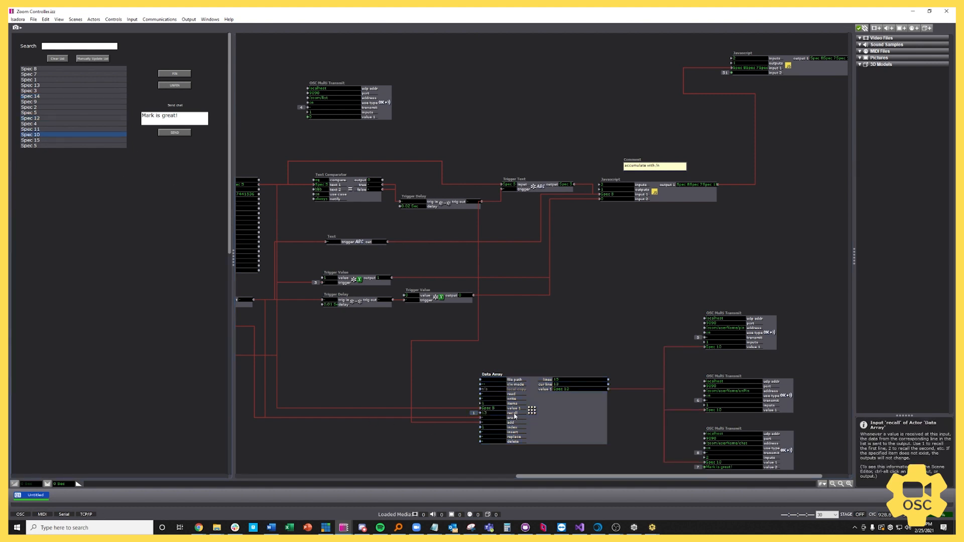
{"action": "left_click", "coordinate": [28, 139]}
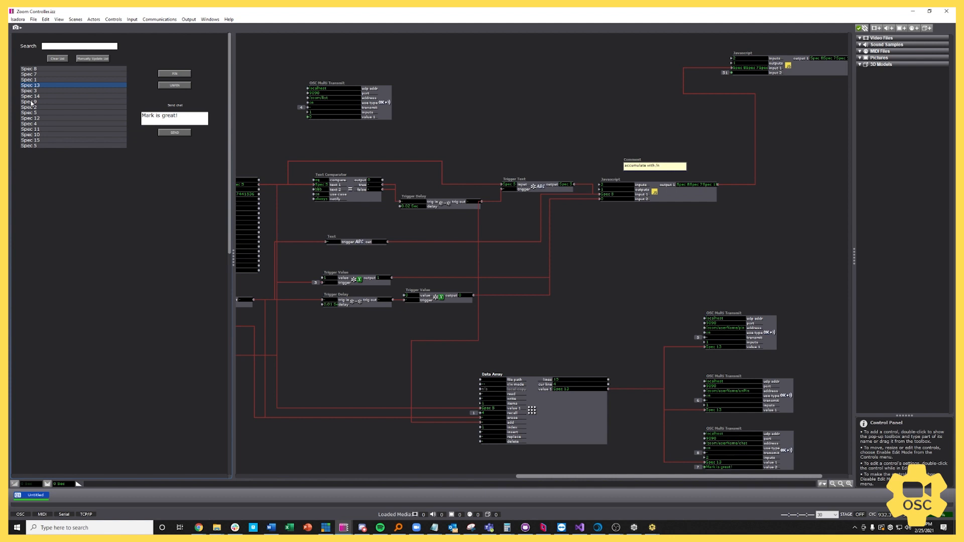
{"action": "left_click", "coordinate": [27, 124]}
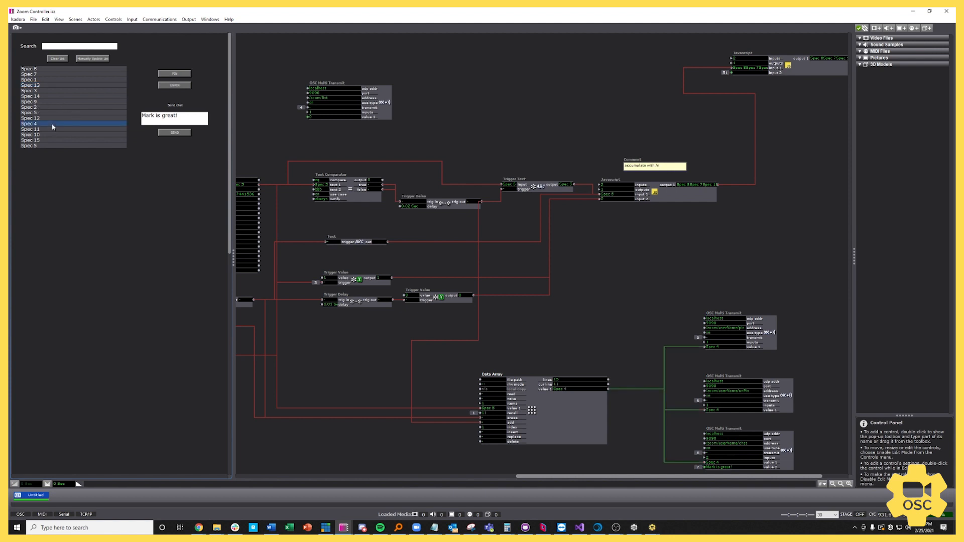
{"action": "left_click", "coordinate": [30, 96]}
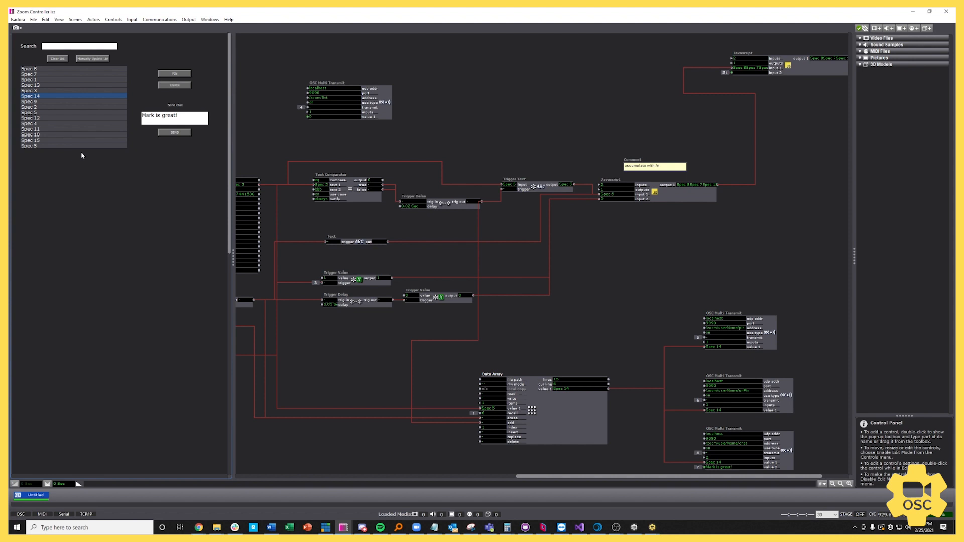
{"action": "left_click", "coordinate": [43, 119]}
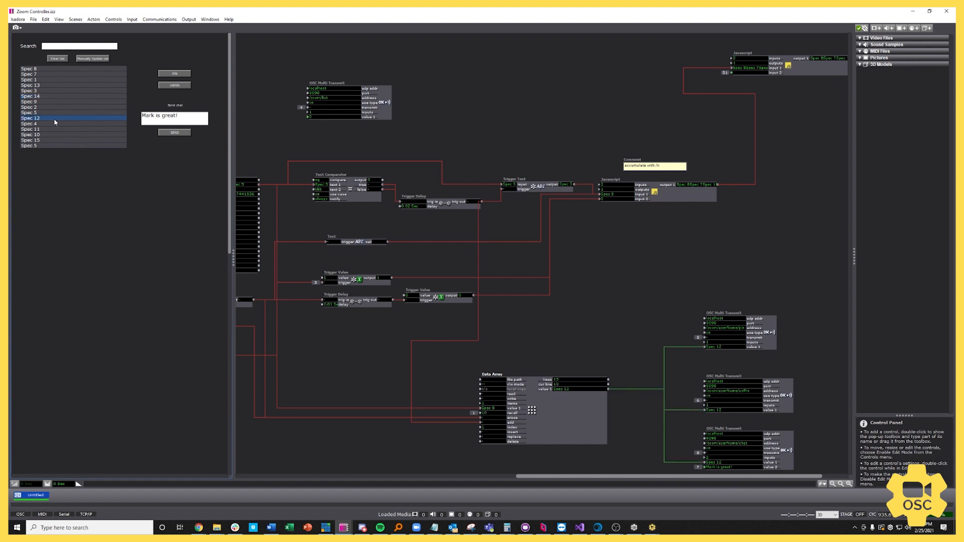
{"action": "left_click", "coordinate": [27, 69]}
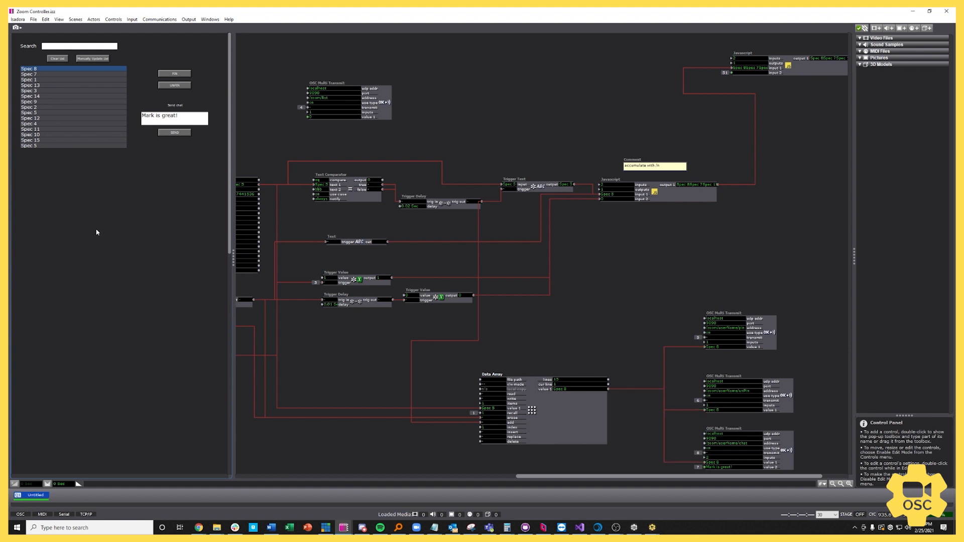
{"action": "mouse_move", "coordinate": [103, 239]}
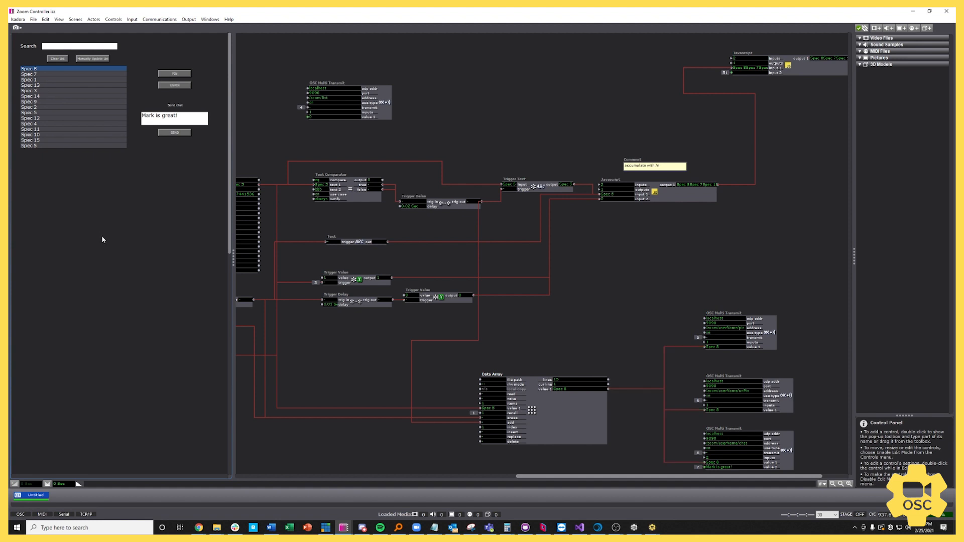
{"action": "mouse_move", "coordinate": [122, 154]}
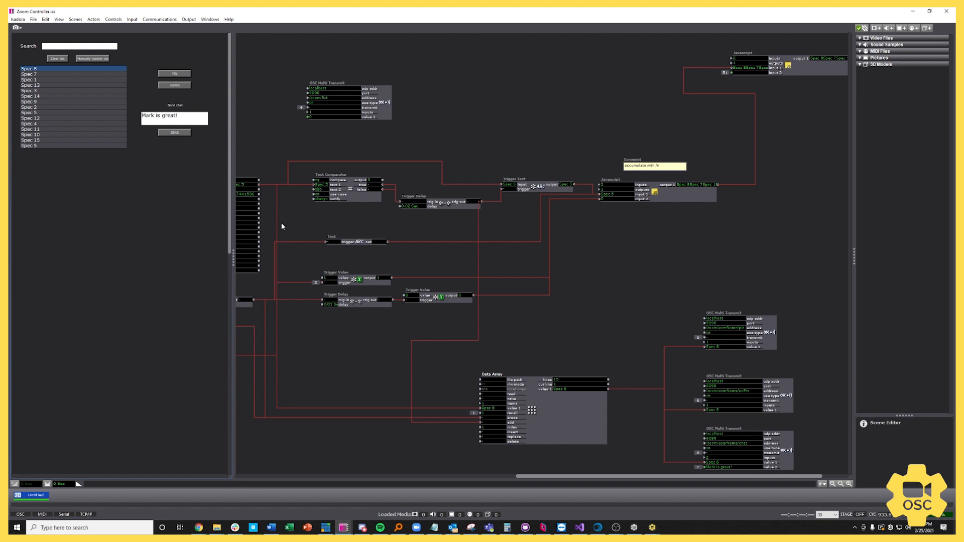
{"action": "mouse_move", "coordinate": [835, 488]}
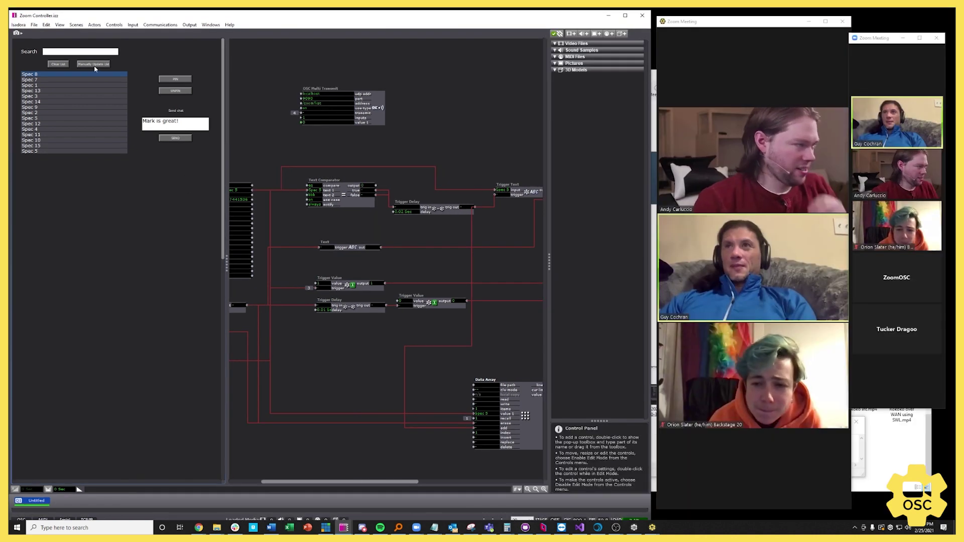
Load the live Zoom participants, send the chat message, and switch Zoom to gallery view
{"action": "left_click", "coordinate": [95, 63]}
{"action": "type", "text": "Guy"}
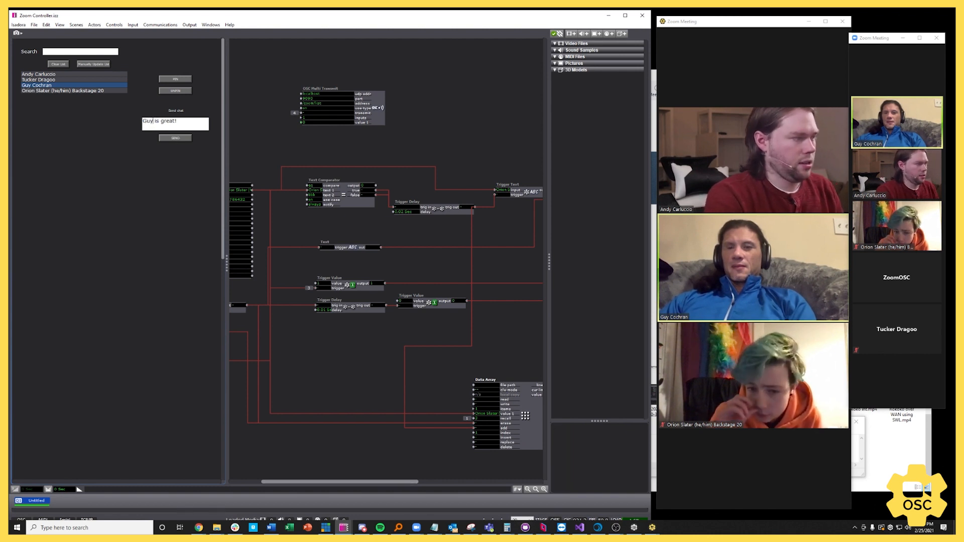
{"action": "left_click", "coordinate": [175, 138]}
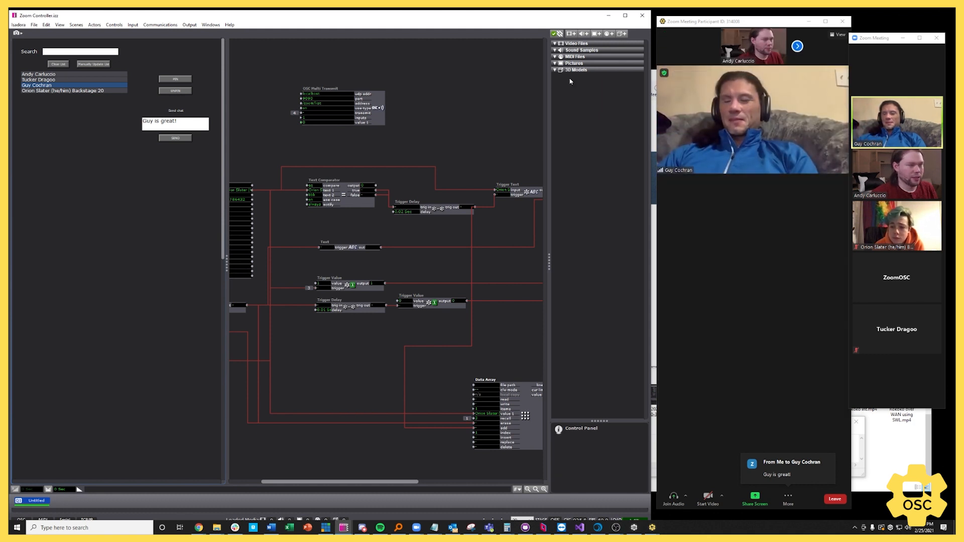
{"action": "left_click", "coordinate": [835, 35]}
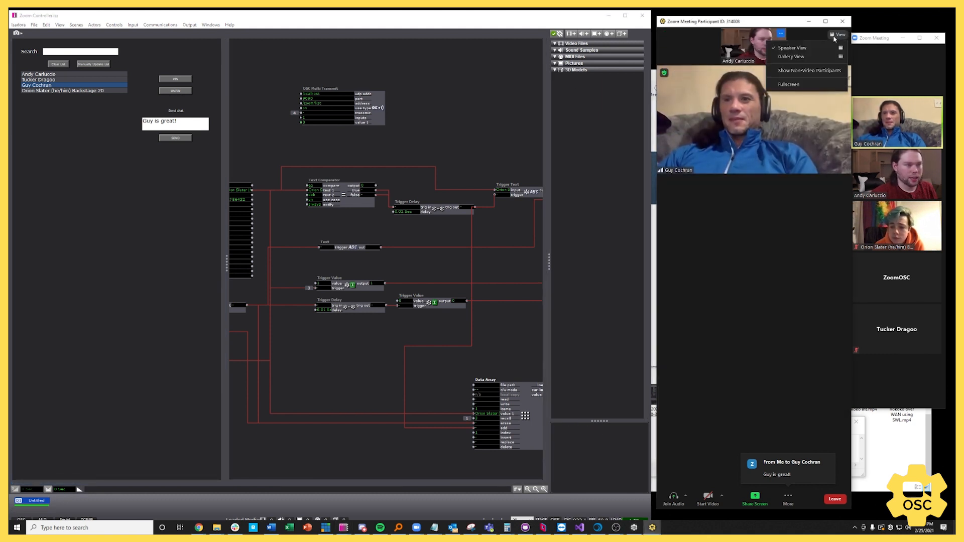
{"action": "left_click", "coordinate": [788, 56]}
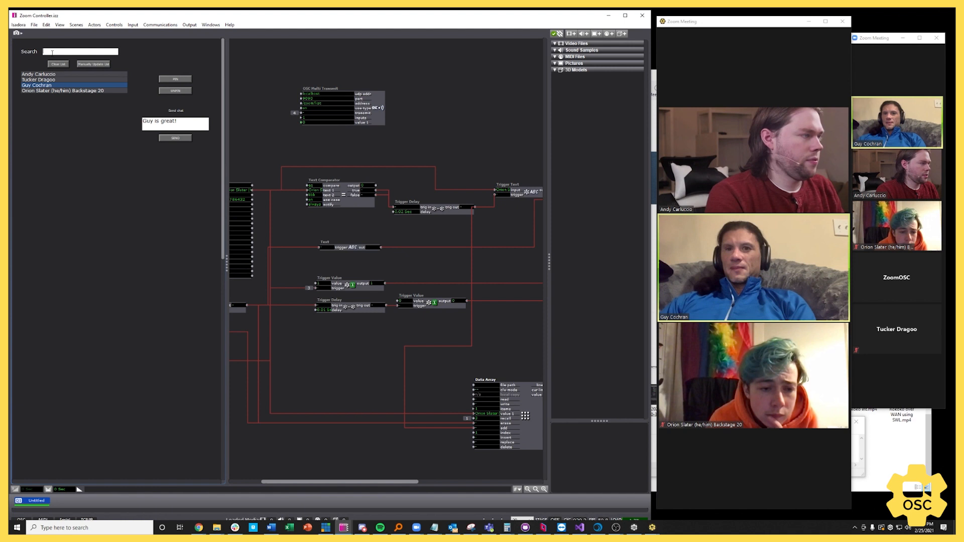
Filter the list by typing 'Orion', clear the search, and choose the second participant
{"action": "type", "text": "O"}
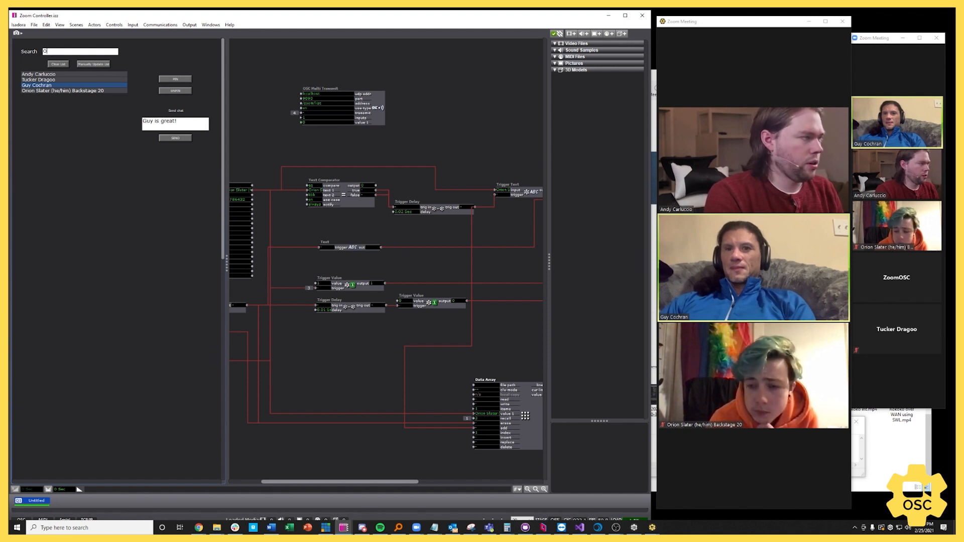
{"action": "type", "text": "rion"}
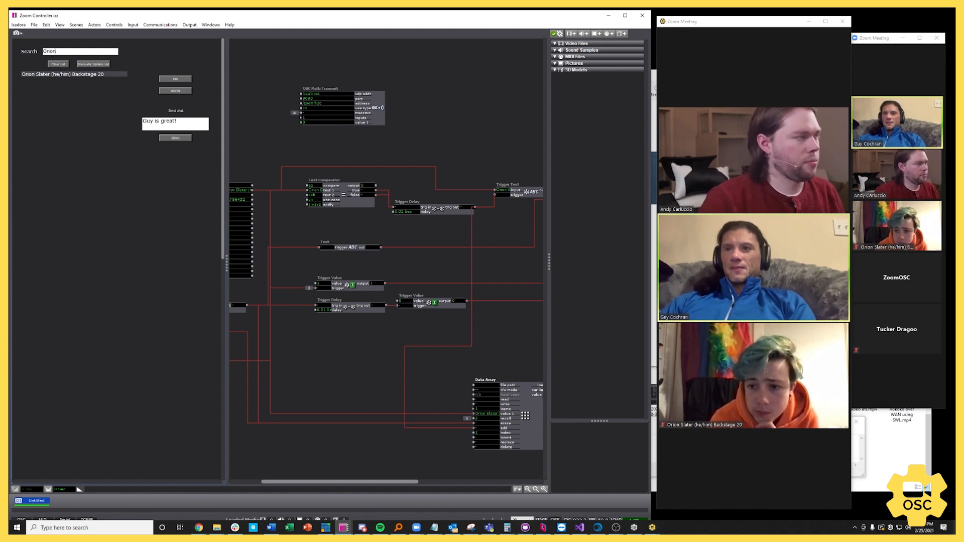
{"action": "left_click", "coordinate": [57, 64]}
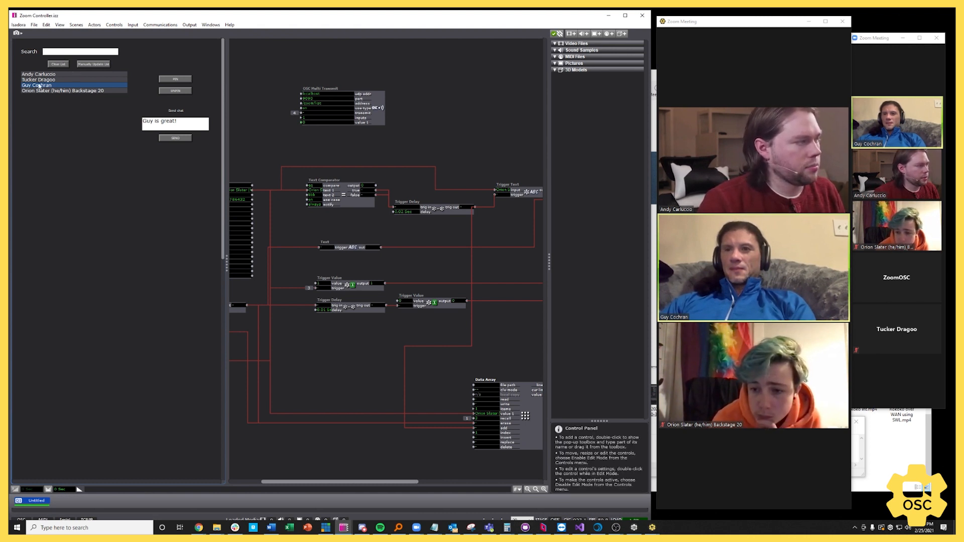
{"action": "left_click", "coordinate": [40, 79]}
{"action": "type", "text": "Hello"}
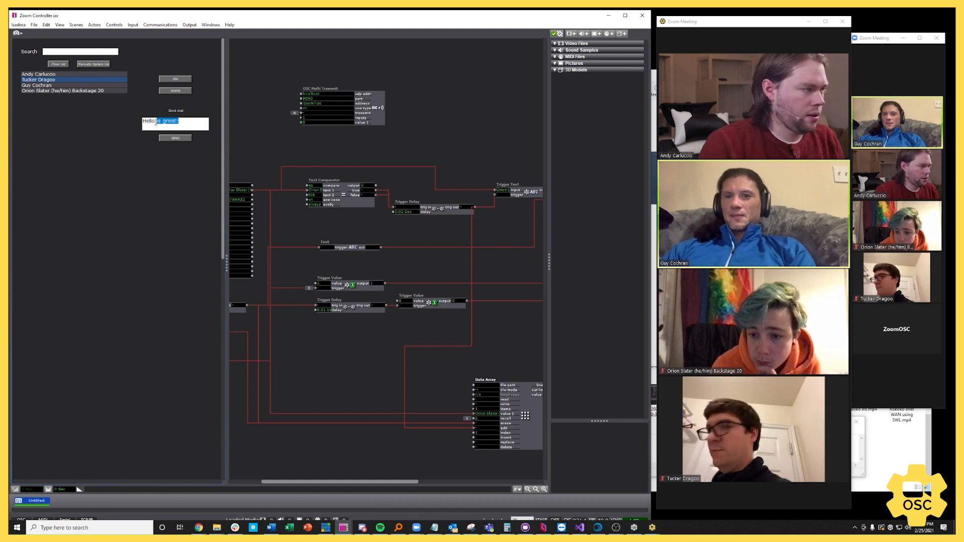
Send 'Hello' to the chosen participant with the list filtered by 'Guy'
{"action": "left_click", "coordinate": [175, 138]}
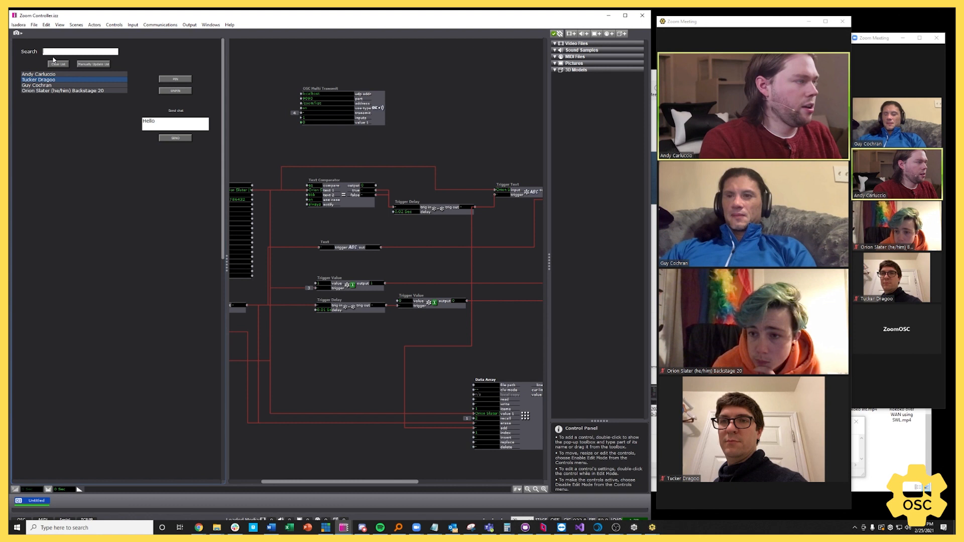
{"action": "type", "text": "Guy"}
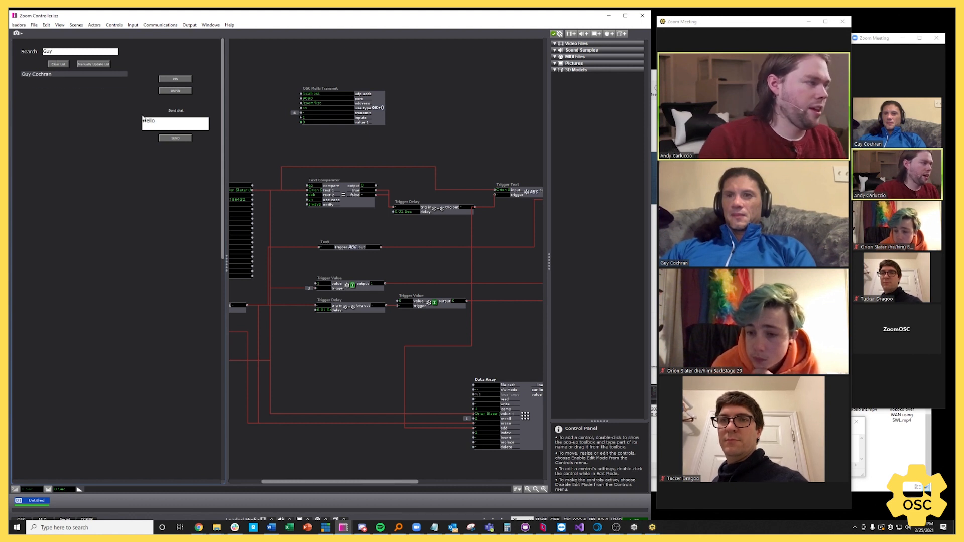
{"action": "left_click", "coordinate": [175, 137]}
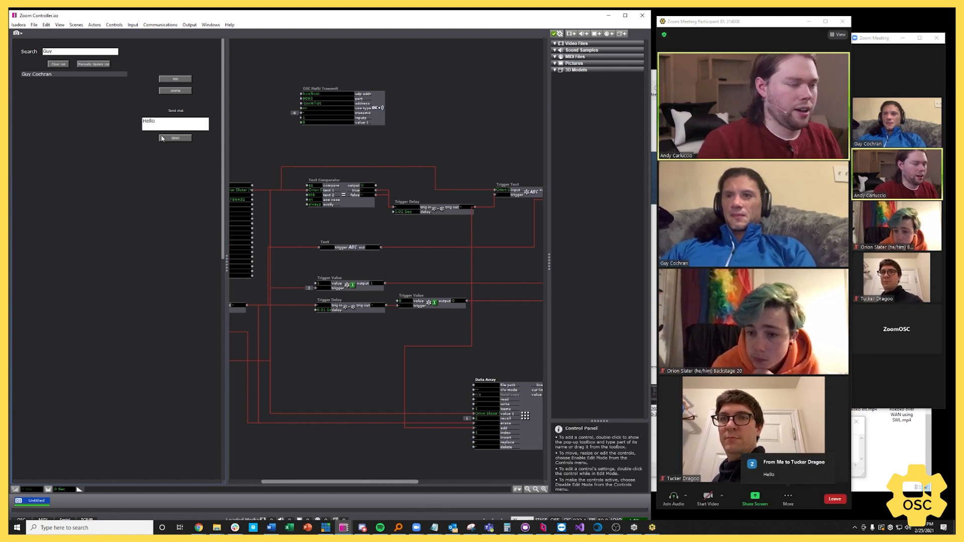